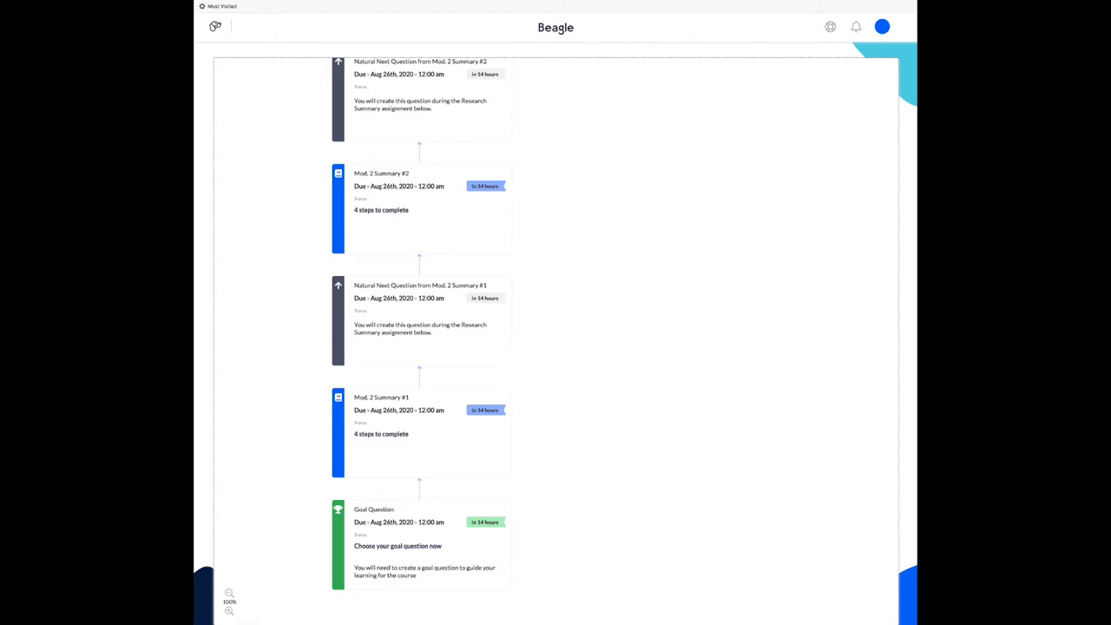
Step: Zoom out so the full chain of assignment cards is visible
left_click(225, 611)
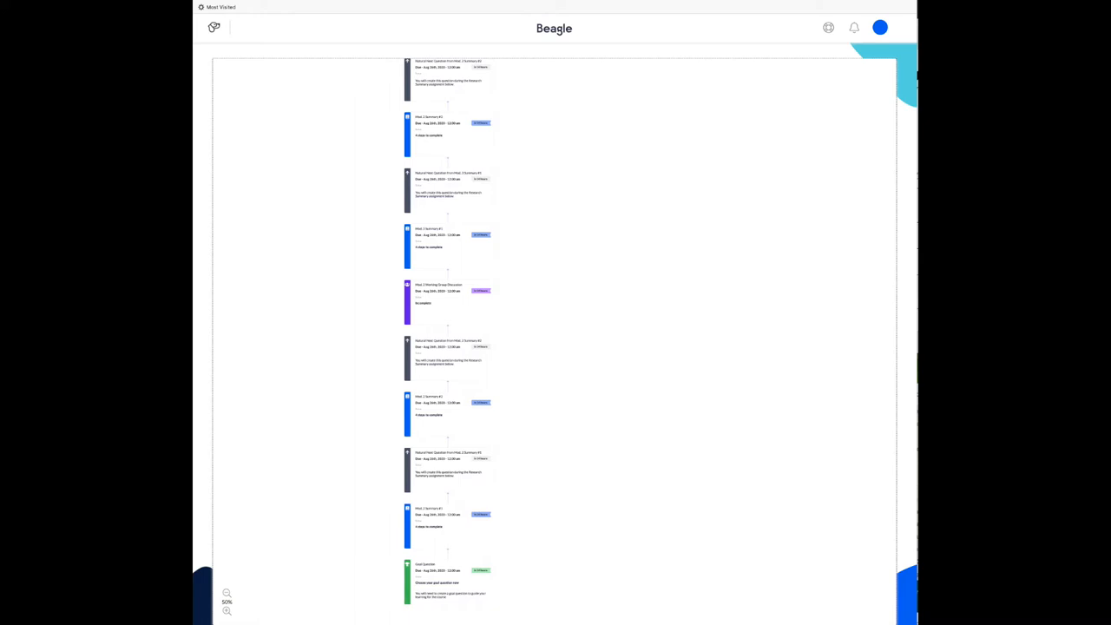
Step: Add a journal article item on human reactions to false reports of life after the summary card
left_click(226, 592)
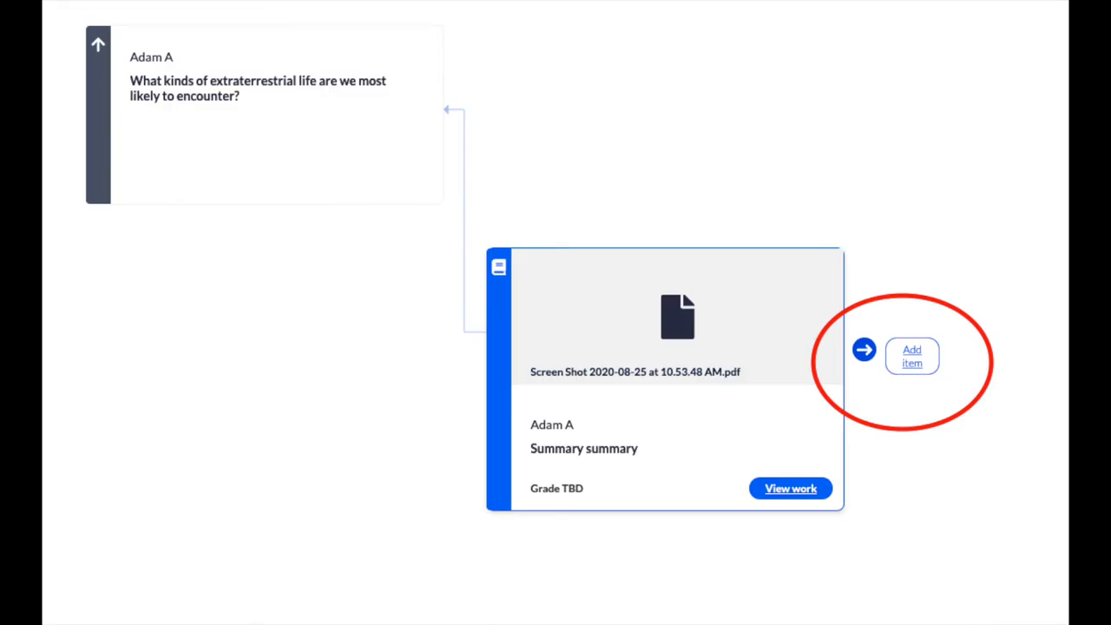
left_click(911, 356)
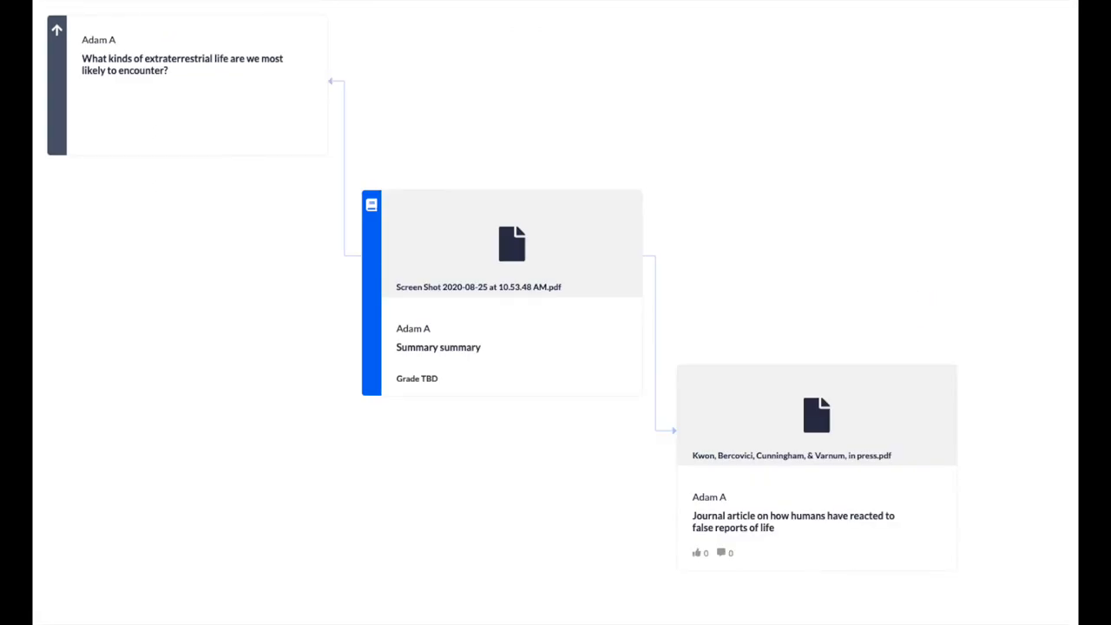